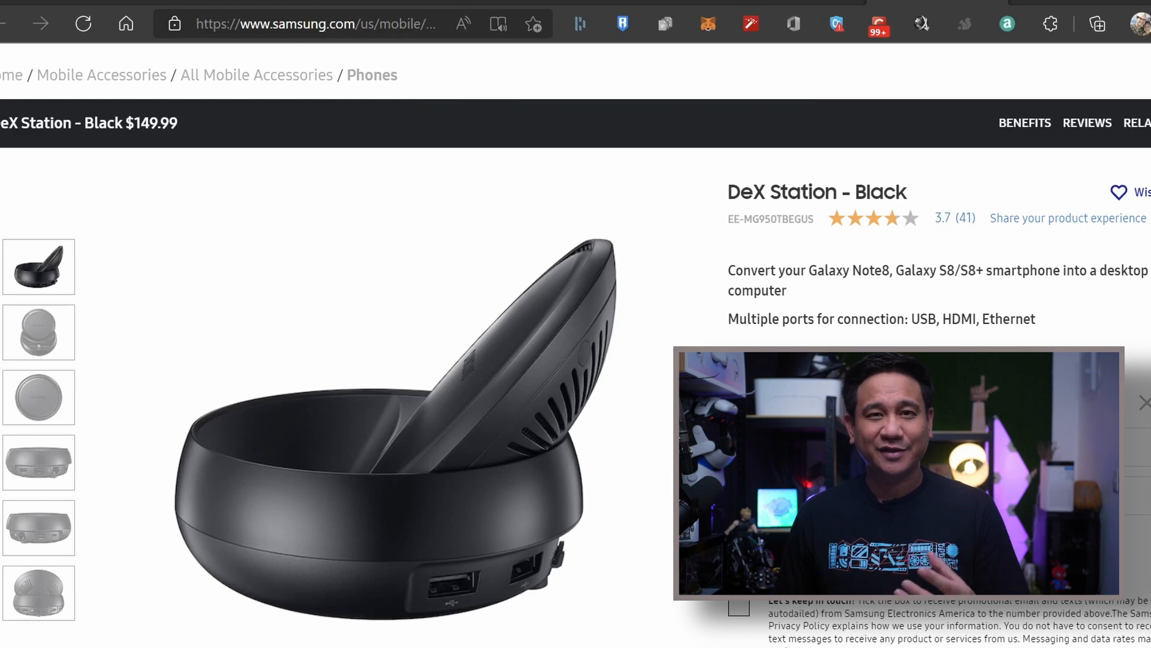
# View the DeX Station product photos: top view, angled view, and rear view with ports
pyautogui.scroll(-3)
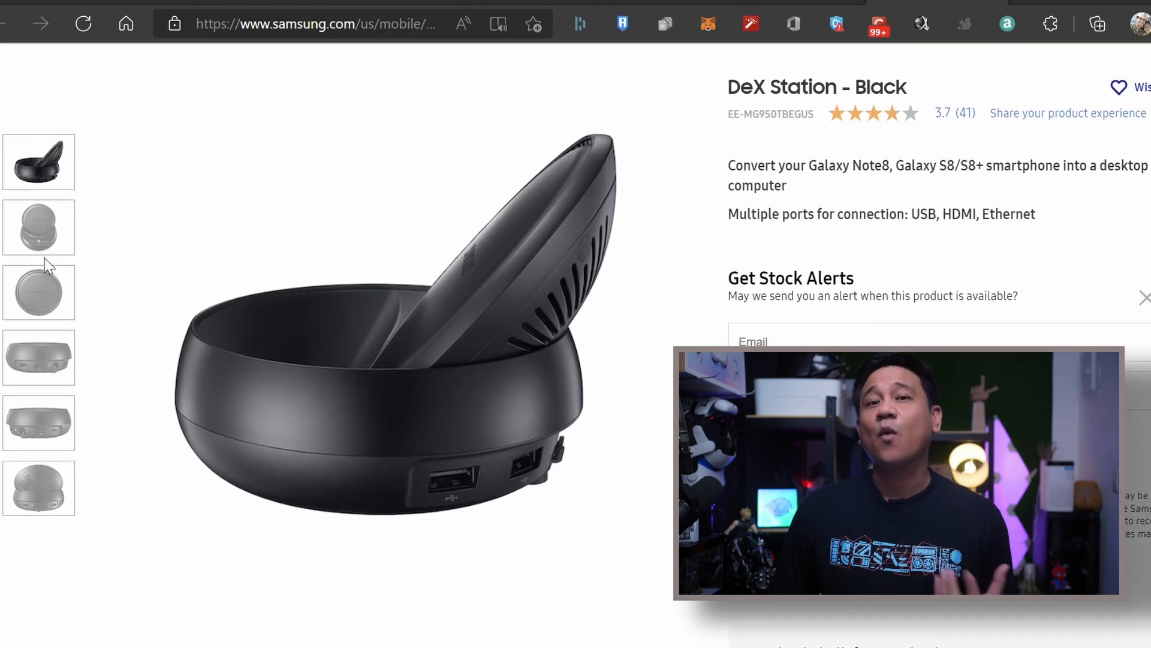
pyautogui.click(39, 291)
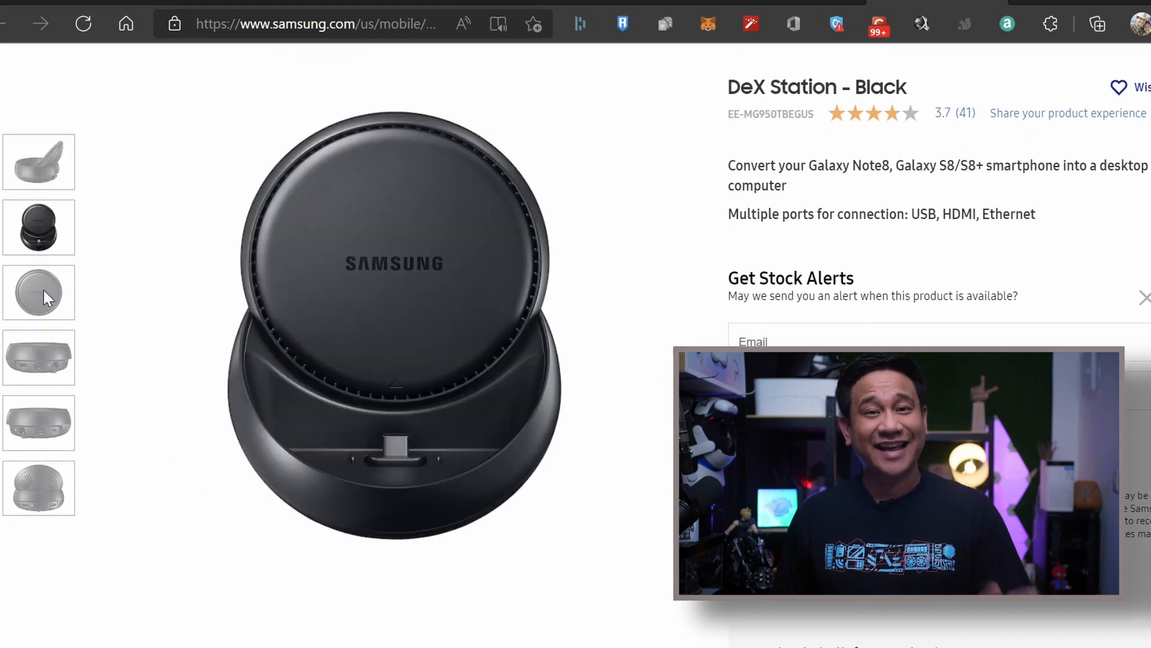
pyautogui.click(38, 358)
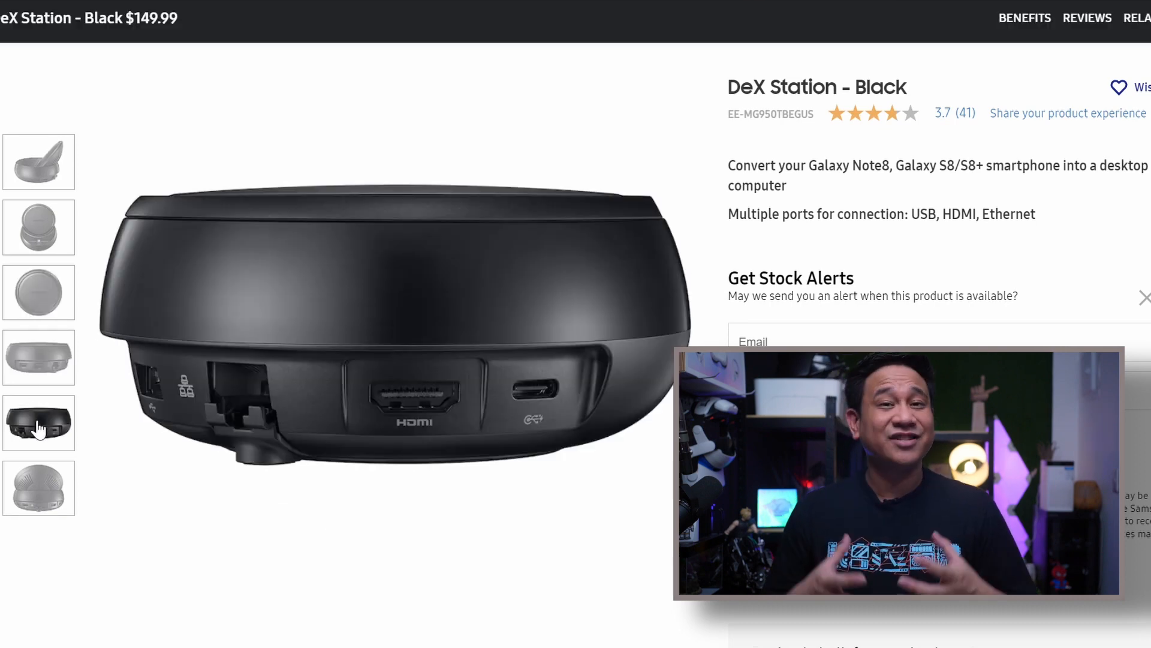
pyautogui.click(38, 488)
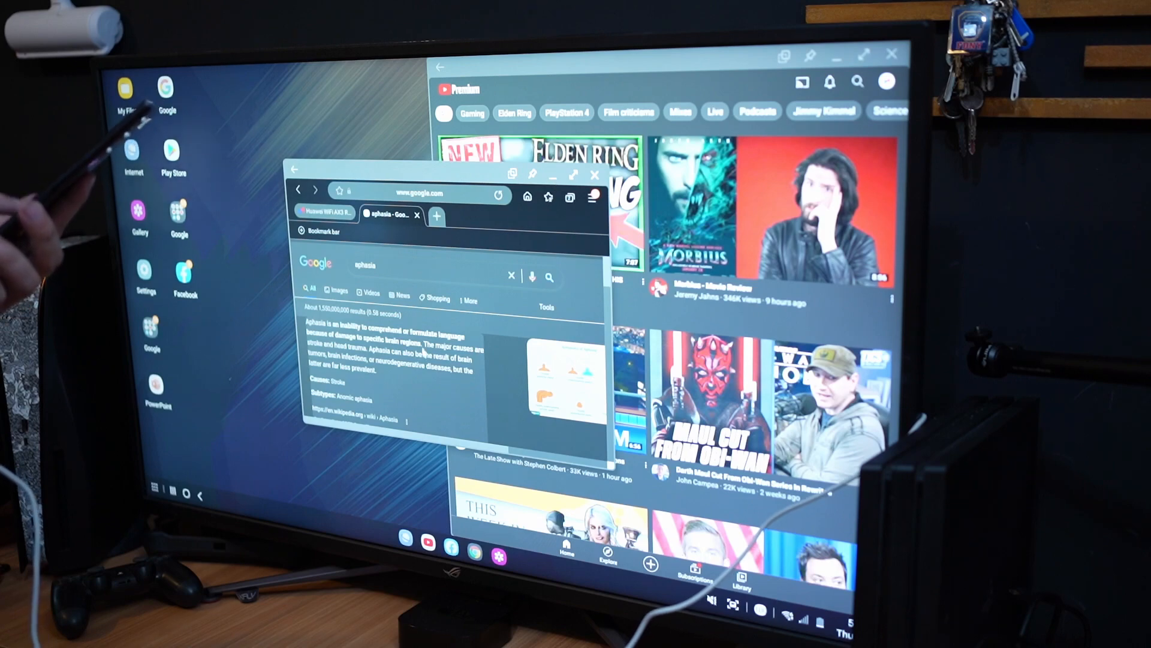
pyautogui.click(596, 175)
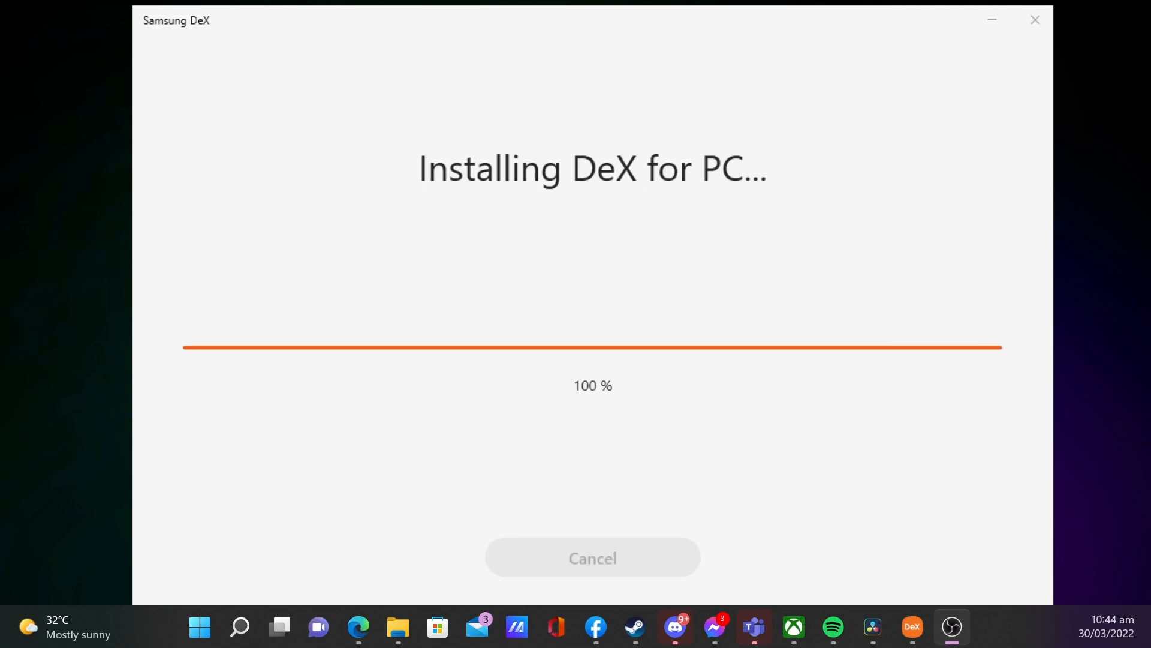
pyautogui.moveTo(3, 11)
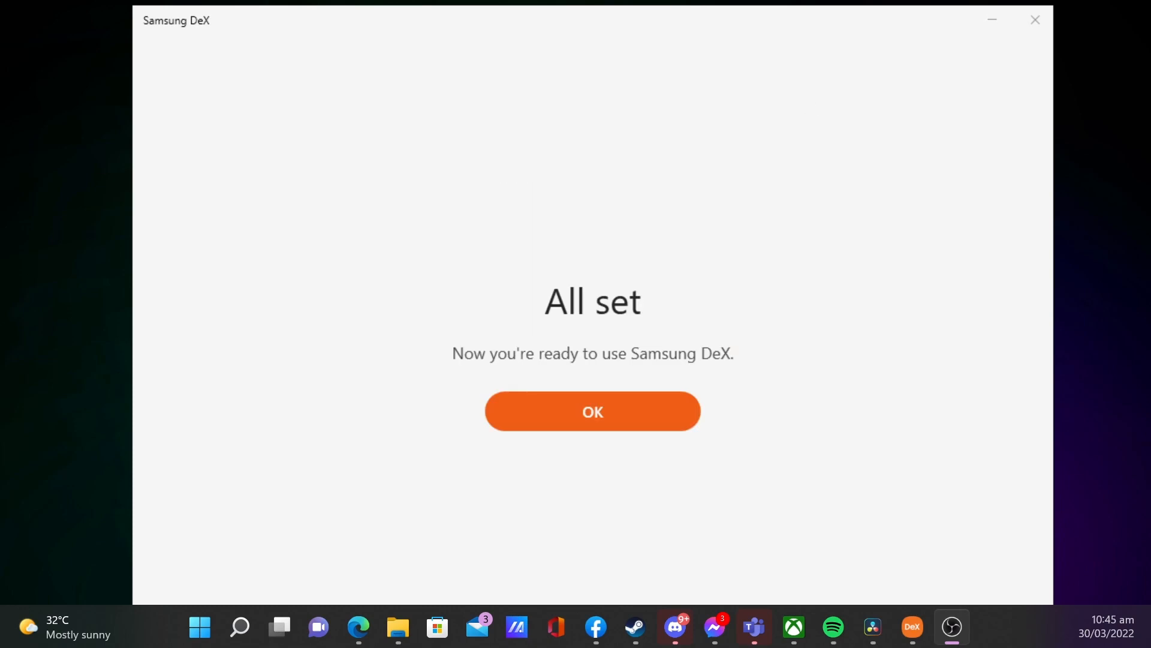
# Dismiss the 'All set' installation-complete message with OK
pyautogui.click(591, 412)
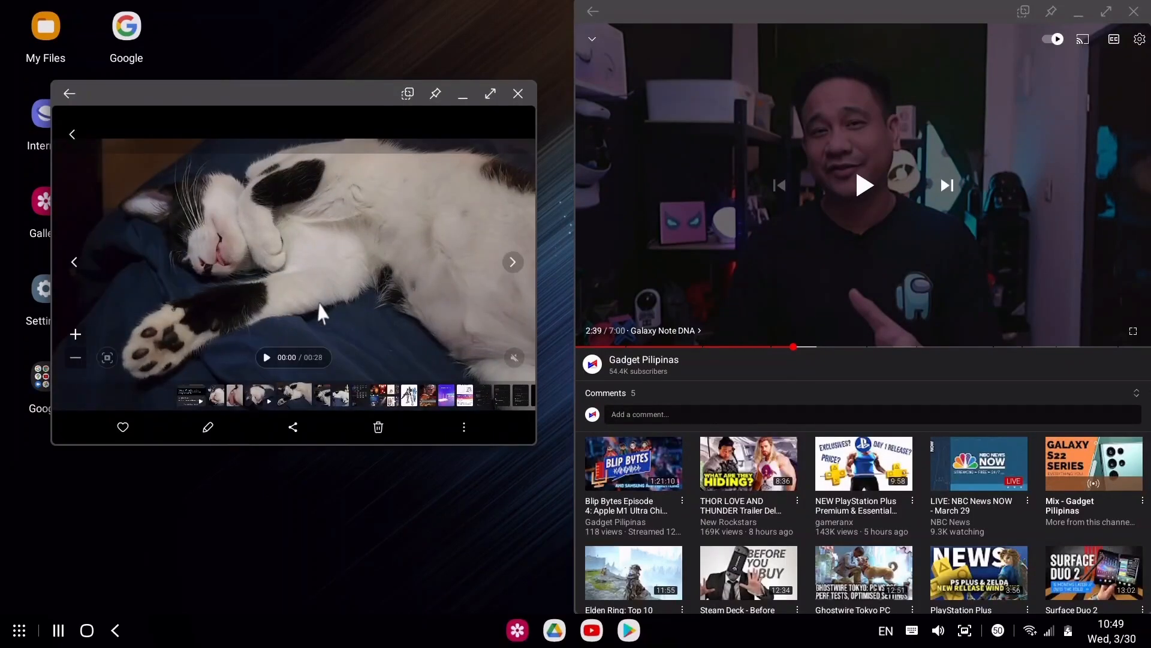
pyautogui.click(266, 358)
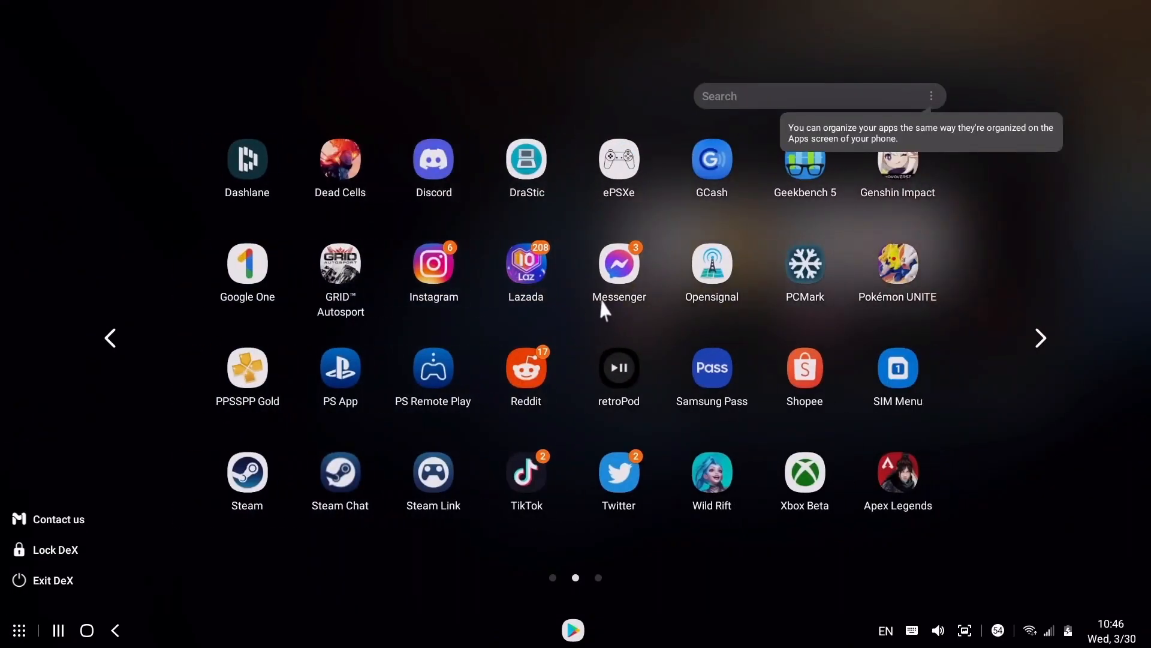
pyautogui.moveTo(1042, 349)
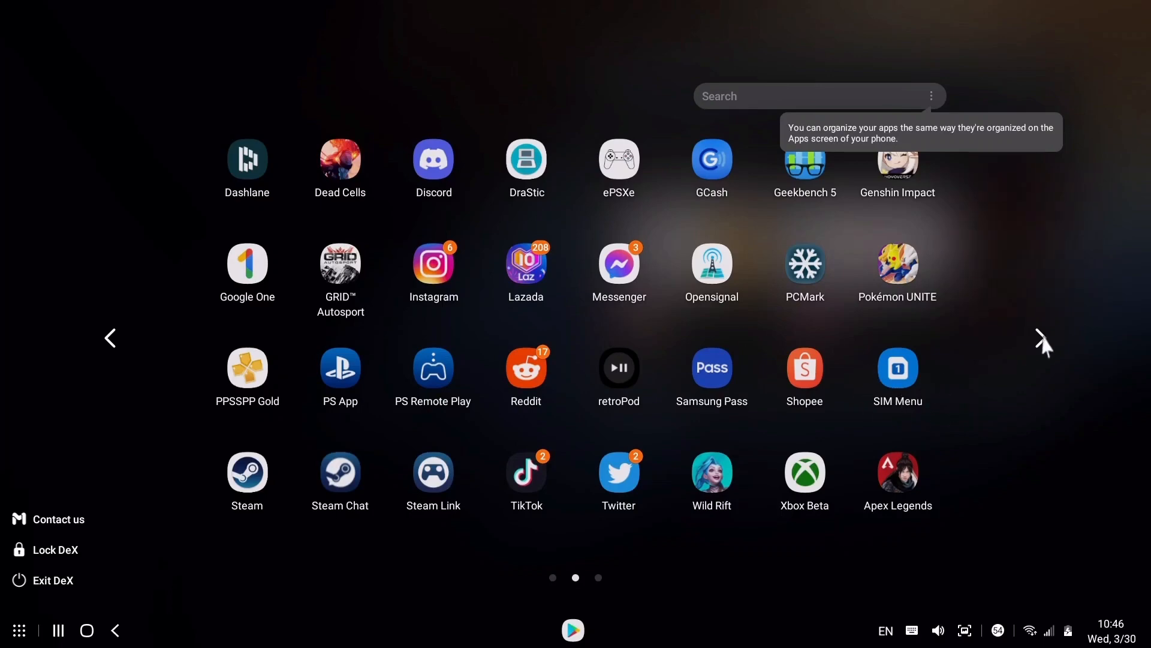
# Move the app drawer to its third page using the right arrow
pyautogui.click(1045, 338)
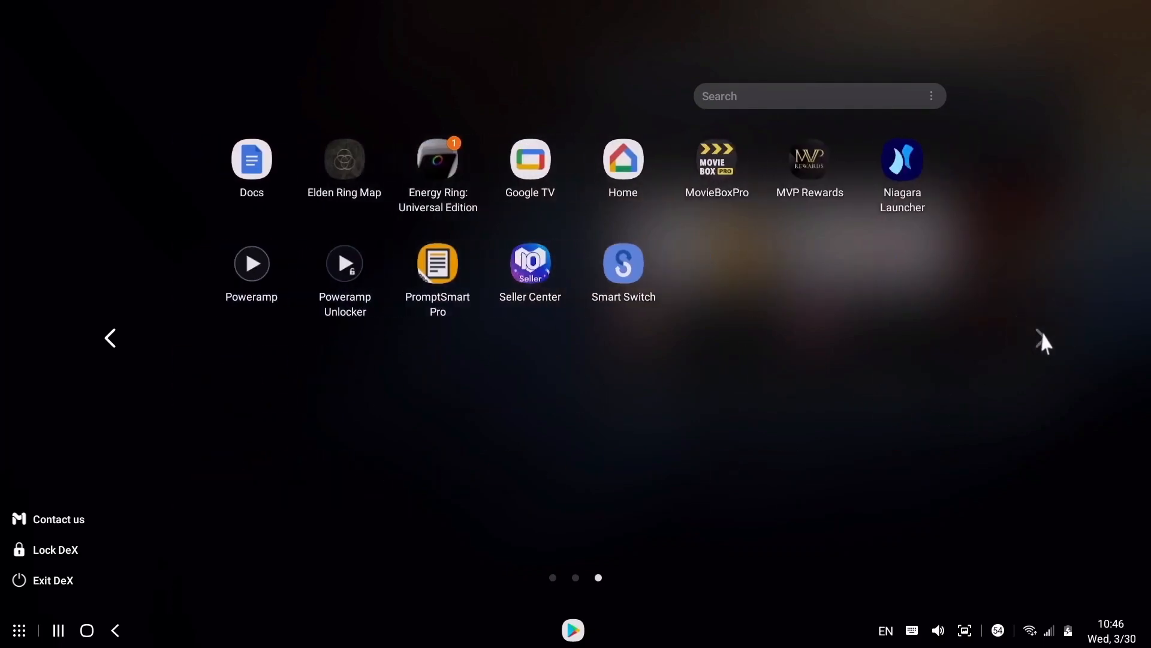